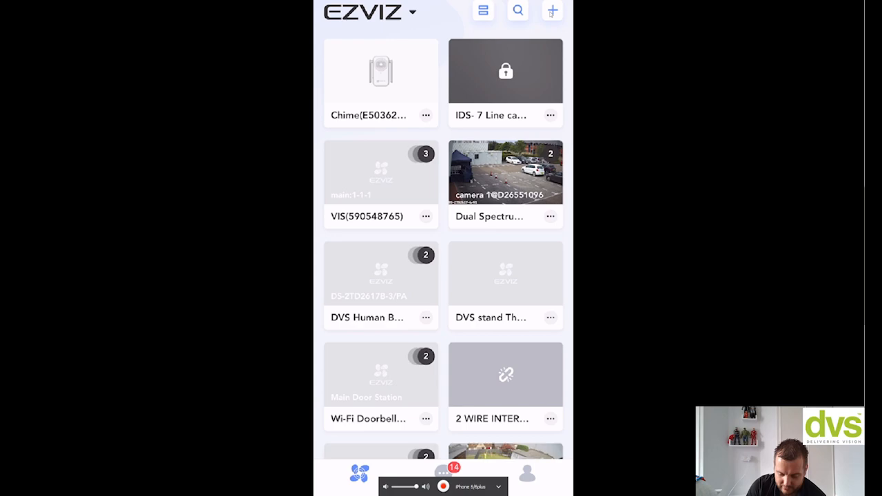
- Add a new doorbell using serial number C90409803
{"action": "left_click", "coordinate": [552, 10]}
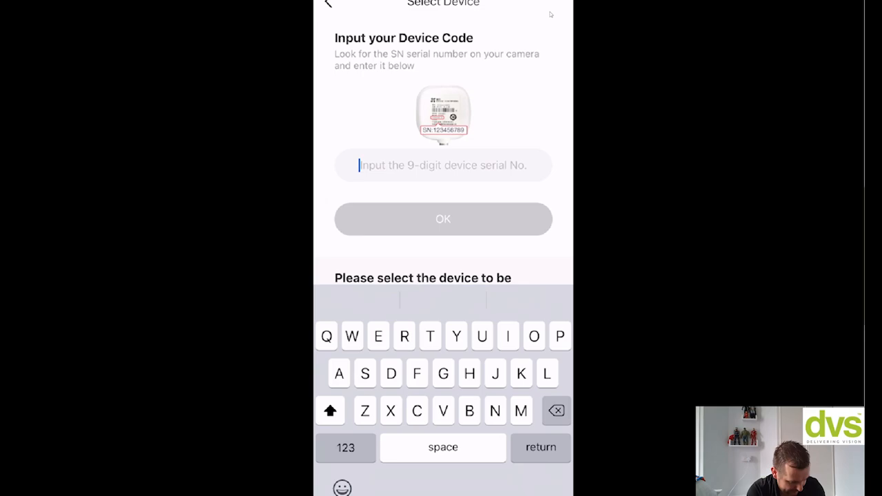
{"action": "type", "text": "C90409803"}
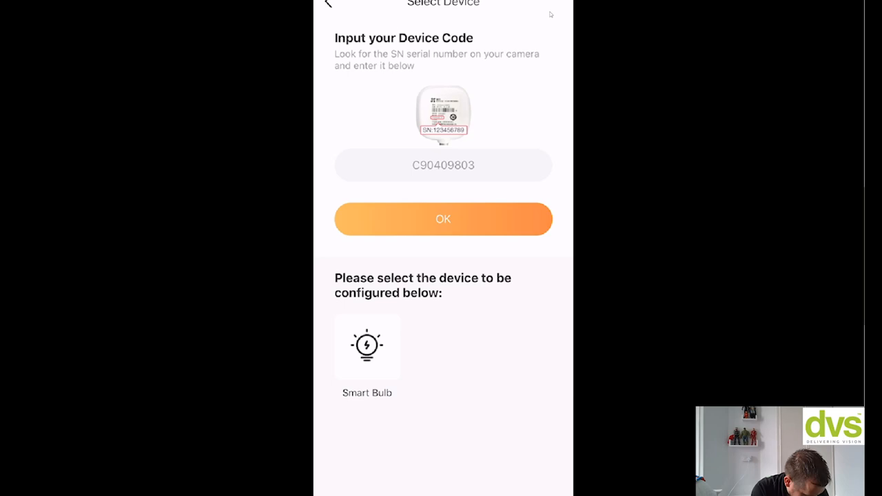
{"action": "left_click", "coordinate": [442, 218]}
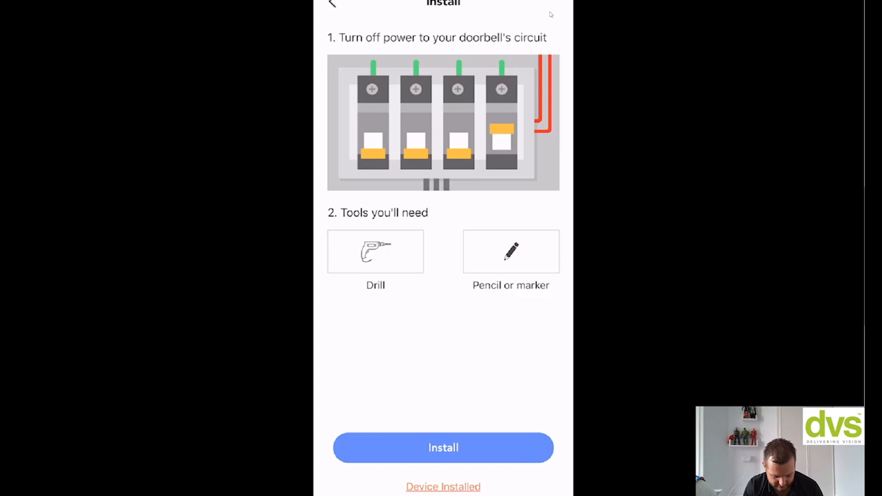
- Skip the install guide and router tip, then connect the doorbell to HuntersRest Wi-Fi
{"action": "left_click", "coordinate": [442, 447]}
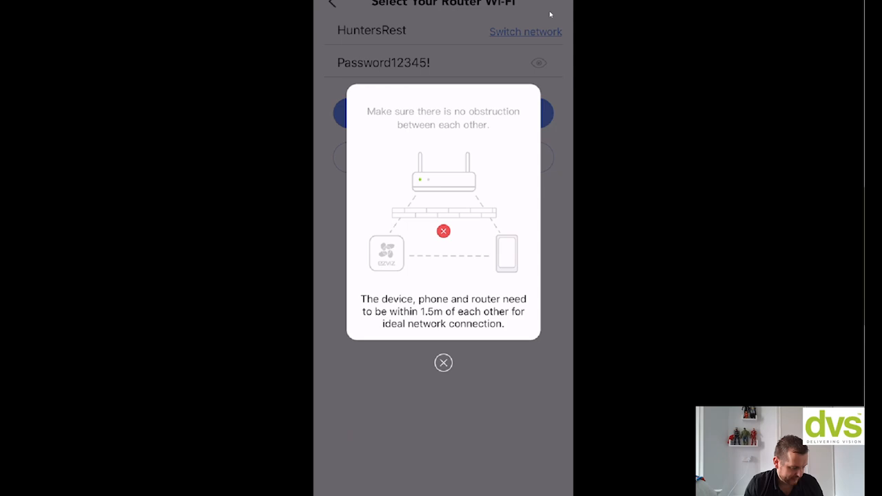
{"action": "left_click", "coordinate": [443, 362]}
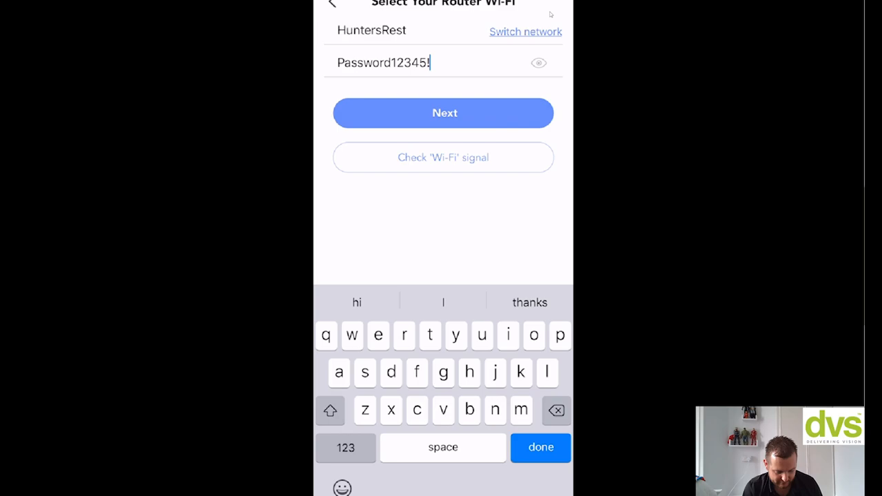
{"action": "left_click", "coordinate": [442, 113]}
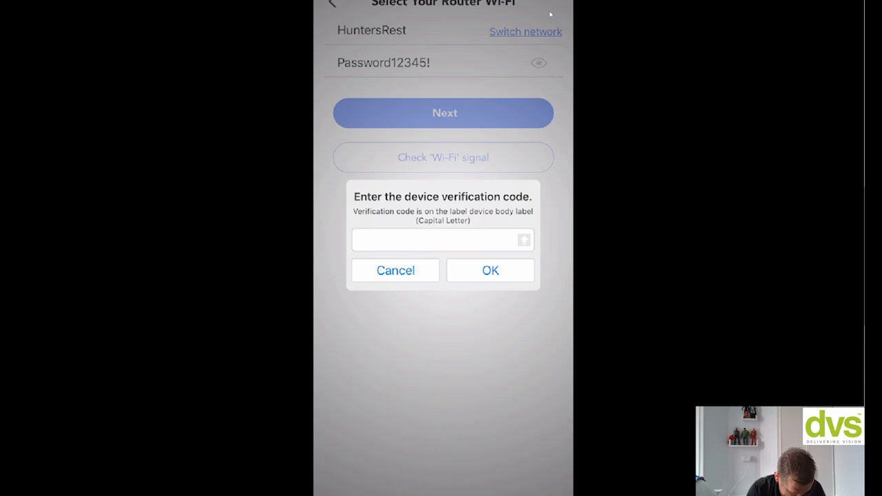
- Enter the device label's verification code and wait for the doorbell's live feed
{"action": "left_click", "coordinate": [490, 270]}
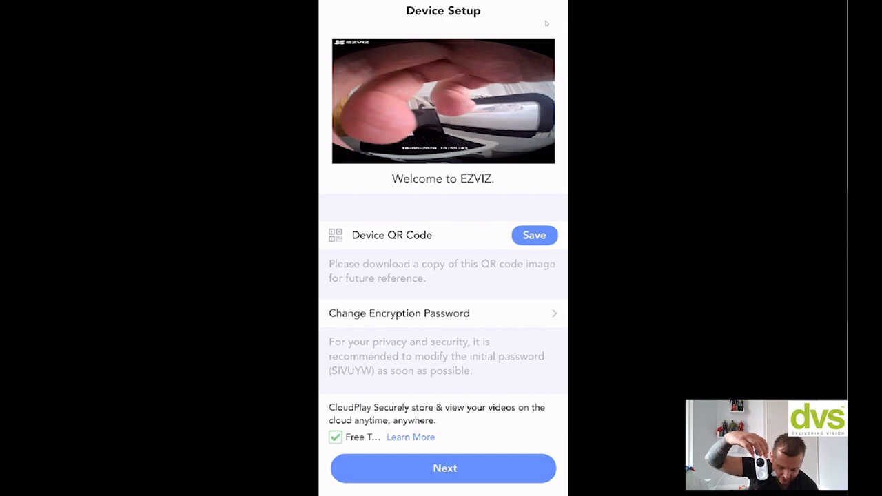
- Pass Device Setup, accept the default alarm area, and choose the chime type
{"action": "scroll", "scroll_direction": "up", "scroll_amount": 3}
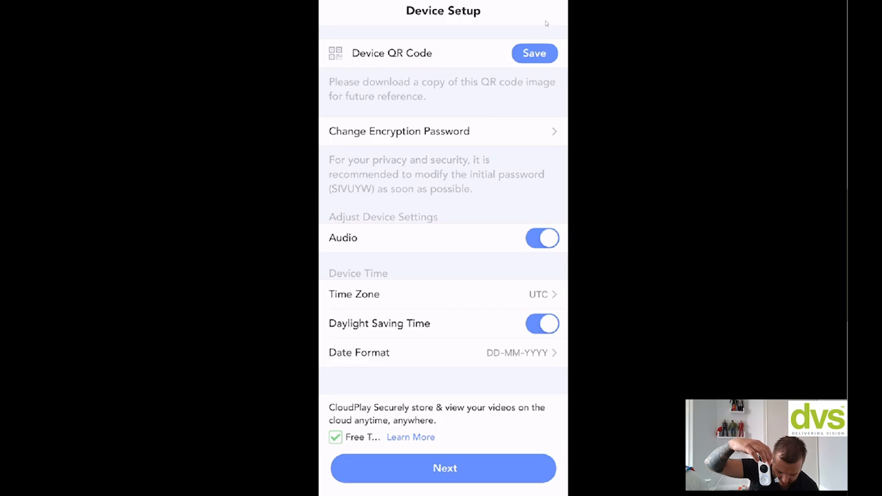
{"action": "left_click", "coordinate": [443, 468]}
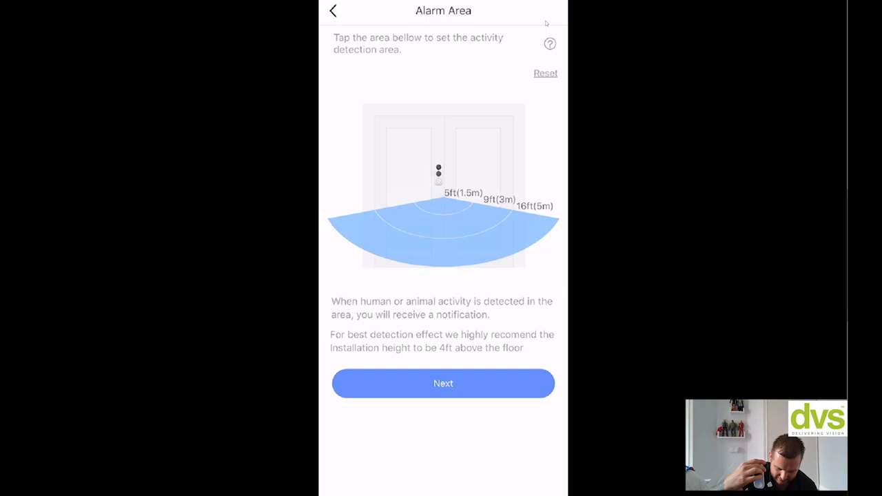
{"action": "left_click", "coordinate": [443, 383]}
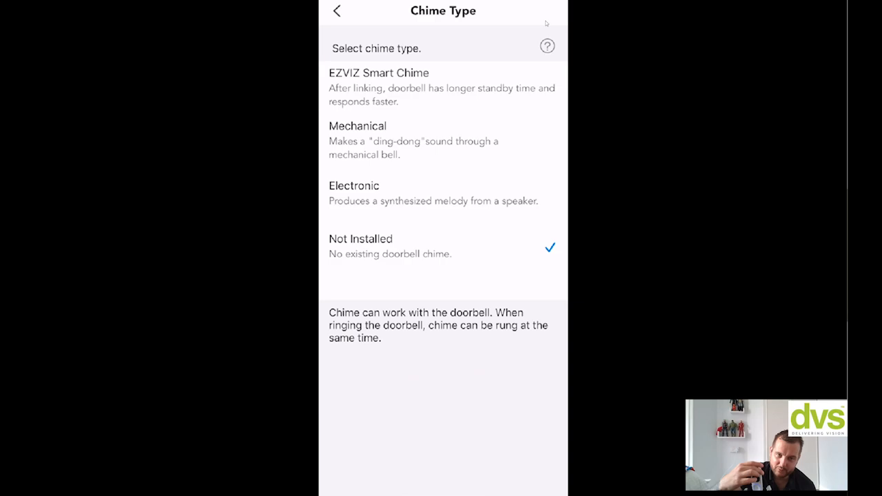
{"action": "left_click", "coordinate": [336, 11]}
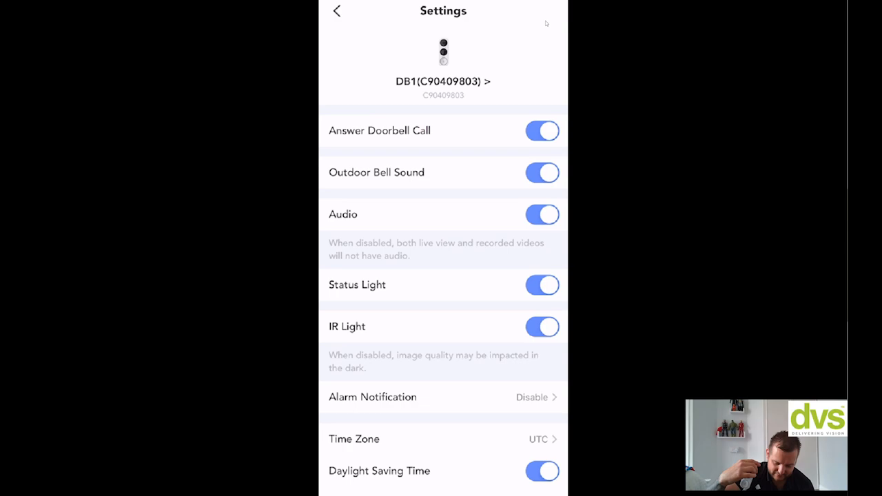
- Scroll the DB1 settings past Wi-Fi and cloud storage down to Device Version
{"action": "scroll", "scroll_direction": "down", "scroll_amount": 3}
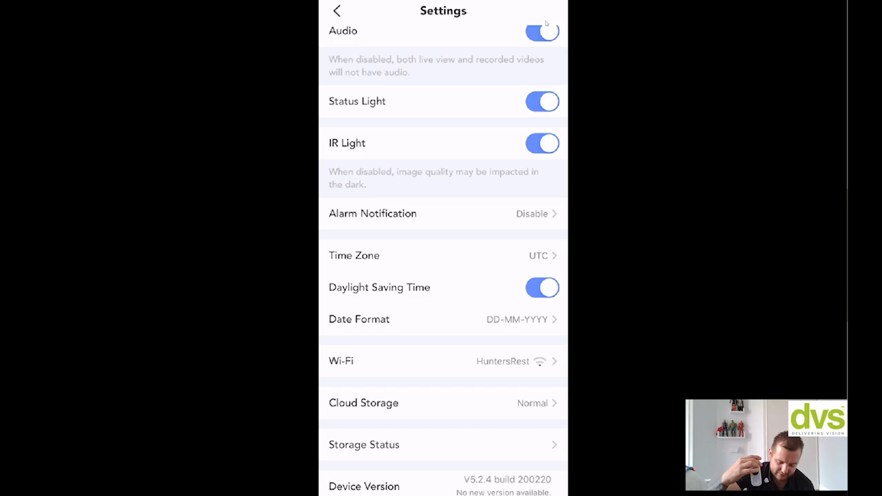
{"action": "scroll", "scroll_direction": "down", "scroll_amount": 3}
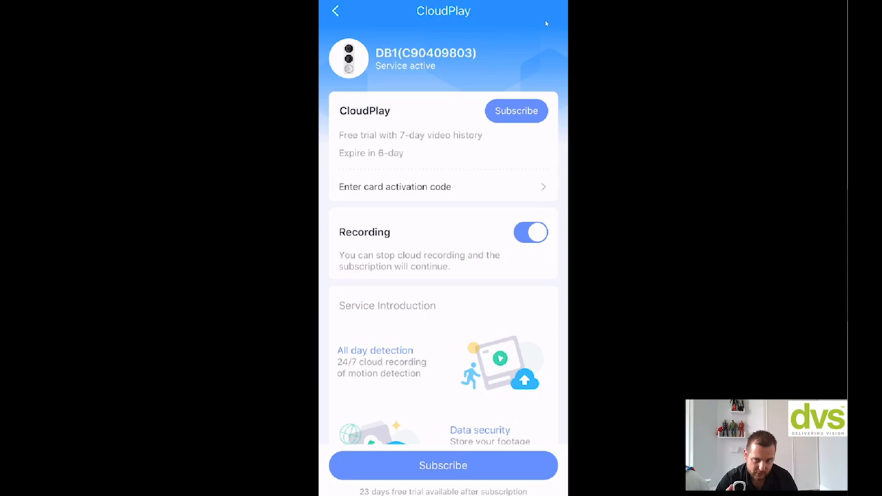
- Confirm the CloudPlay free trial is active, then back out of CloudPlay
{"action": "left_click", "coordinate": [335, 10]}
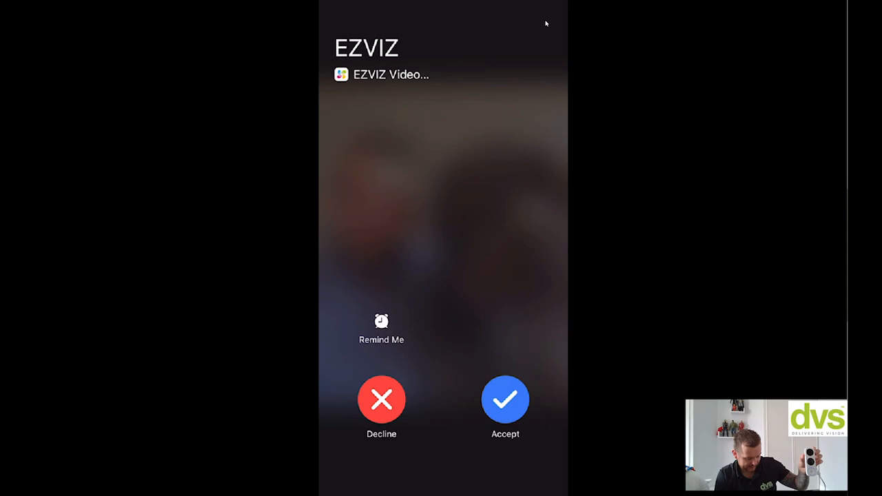
- Accept the DB1 doorbell's incoming call, view the live video, then hang up
{"action": "left_click", "coordinate": [504, 398]}
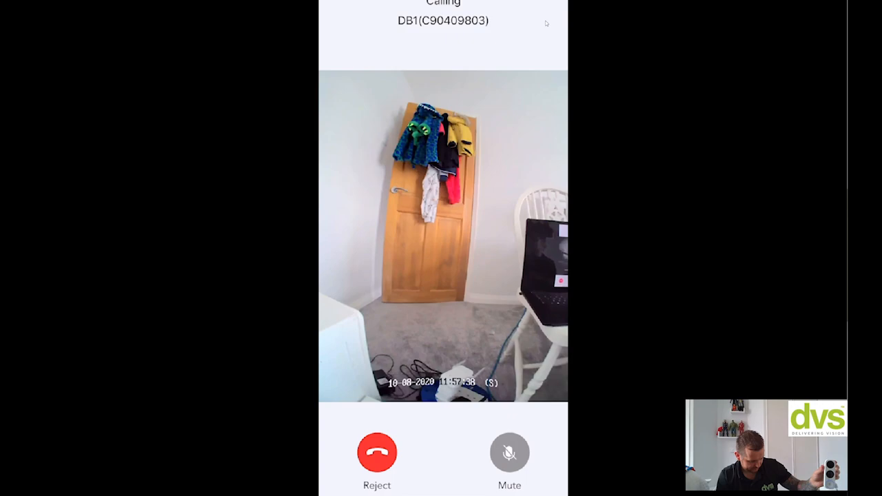
{"action": "left_click", "coordinate": [509, 452]}
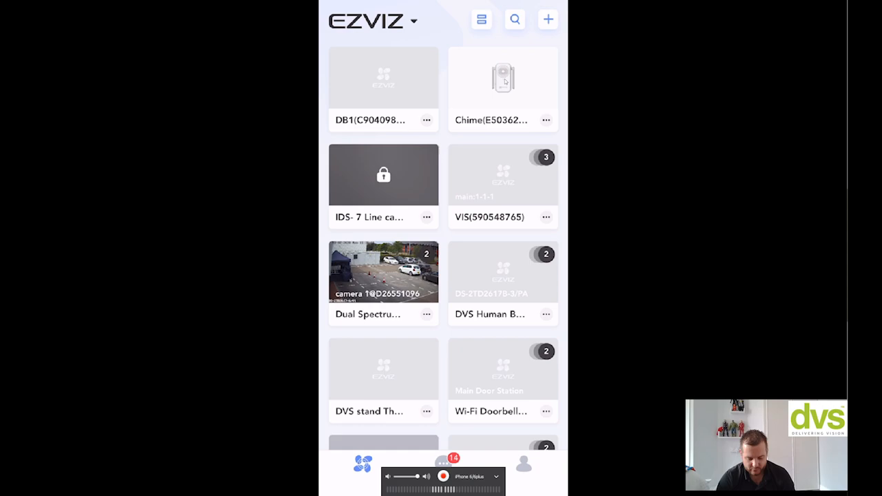
- Enable the chime's Doorbell Alert for DB1 and bring up its sound options
{"action": "left_click", "coordinate": [503, 79]}
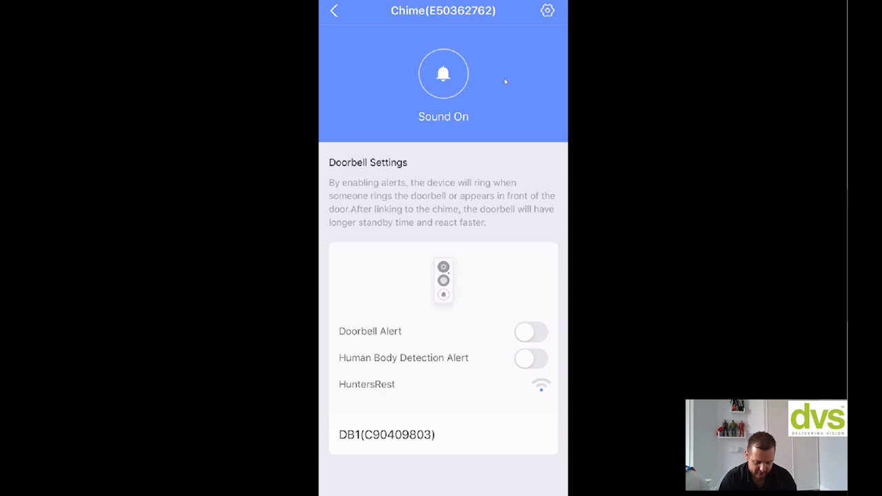
{"action": "left_click", "coordinate": [530, 331]}
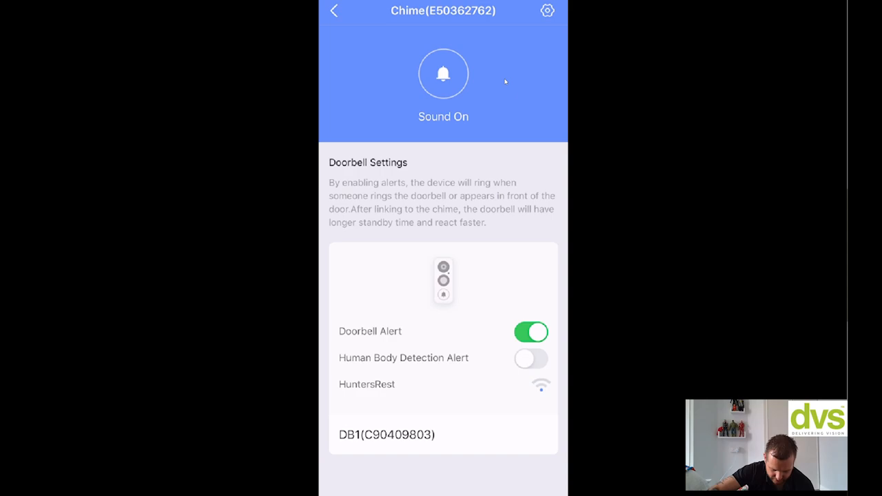
{"action": "left_click", "coordinate": [547, 11]}
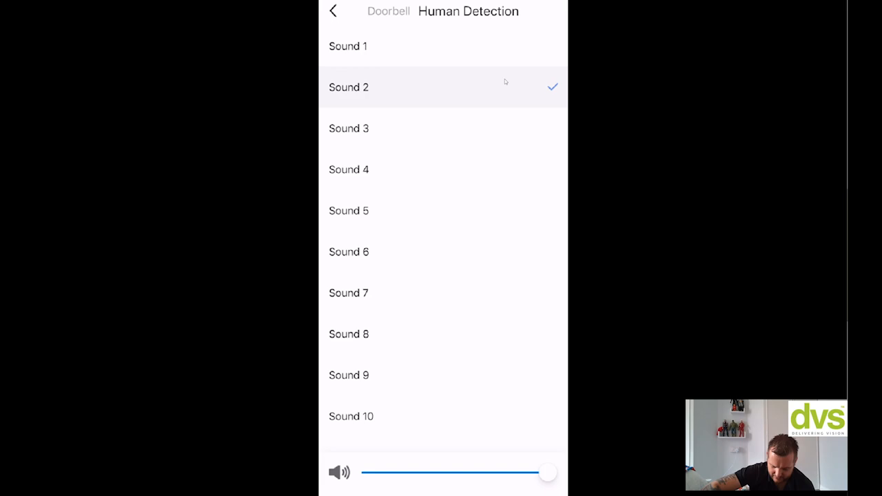
- Pick Sound 2 for human detection, then back out of chime settings to the device list
{"action": "left_click", "coordinate": [335, 11]}
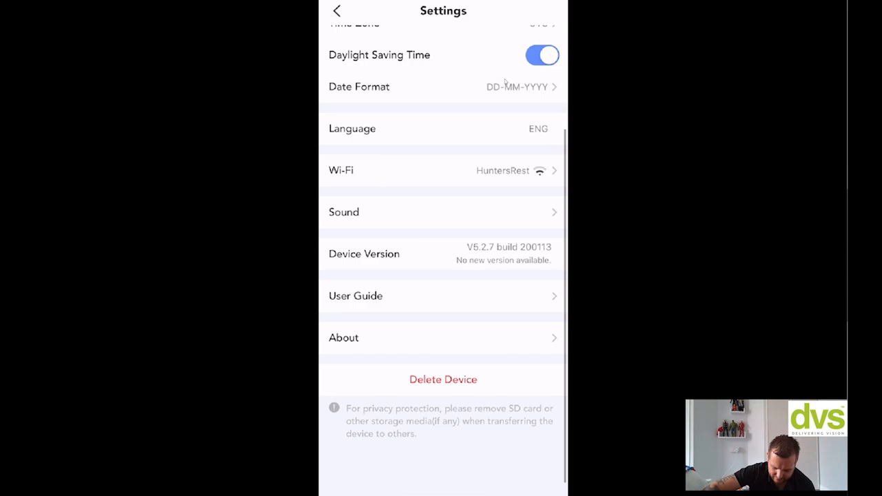
{"action": "left_click", "coordinate": [337, 11]}
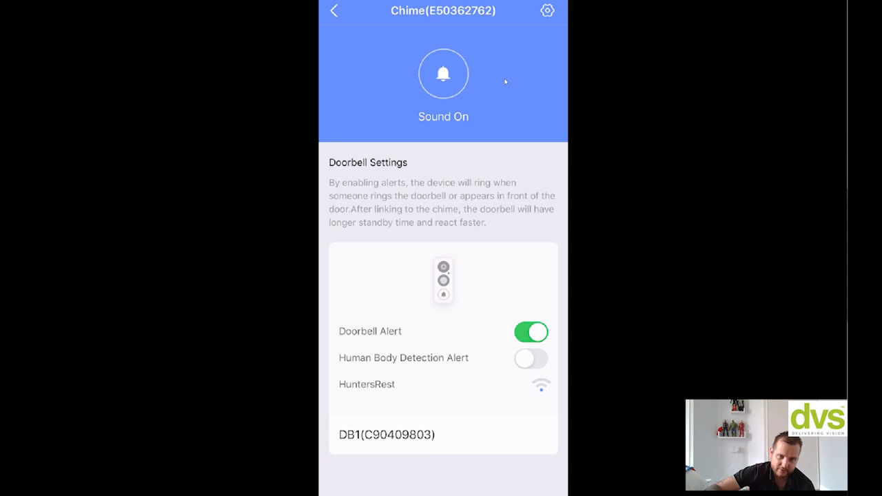
{"action": "left_click", "coordinate": [443, 73]}
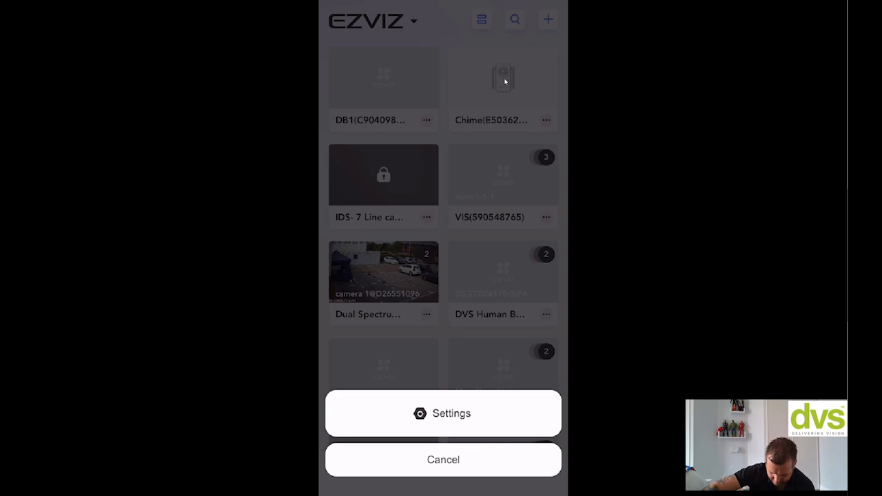
{"action": "left_click", "coordinate": [443, 460]}
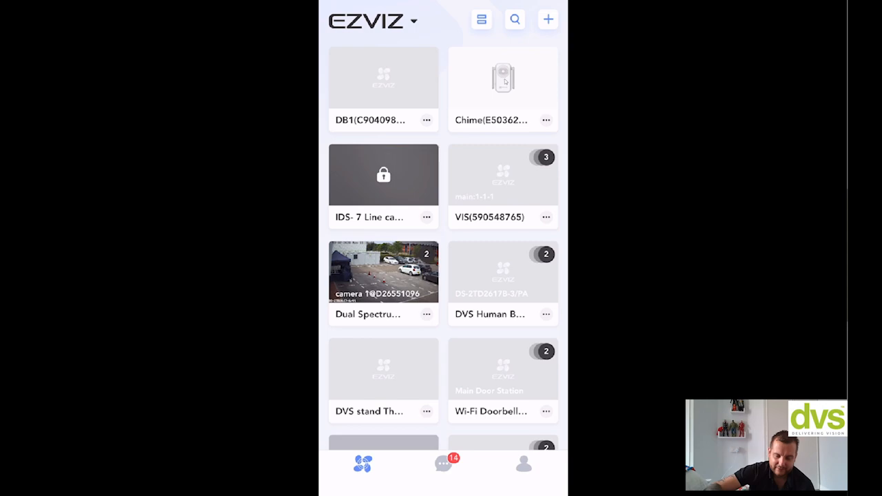
- Open DB1's live view and its settings listing call, sound, audio and light options
{"action": "left_click", "coordinate": [383, 79]}
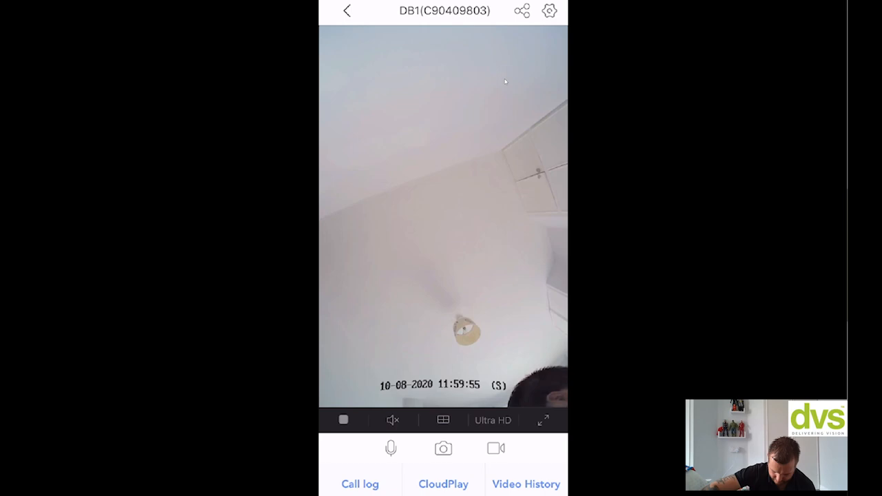
{"action": "left_click", "coordinate": [549, 10]}
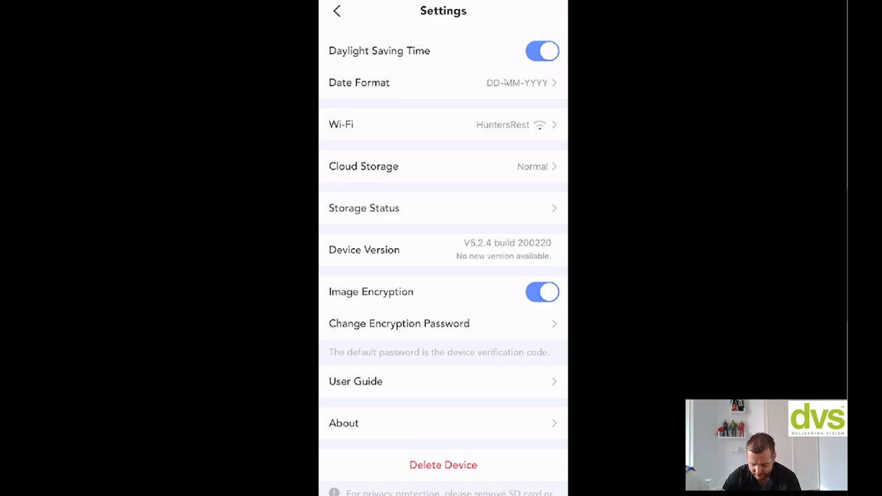
{"action": "scroll", "scroll_direction": "up", "scroll_amount": 3}
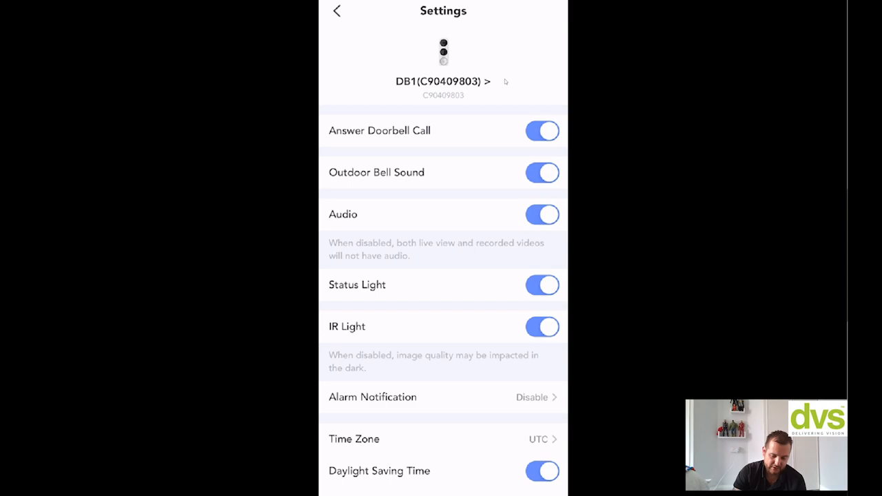
- From the home device list, begin adding a device by manual serial number entry
{"action": "left_click", "coordinate": [337, 11]}
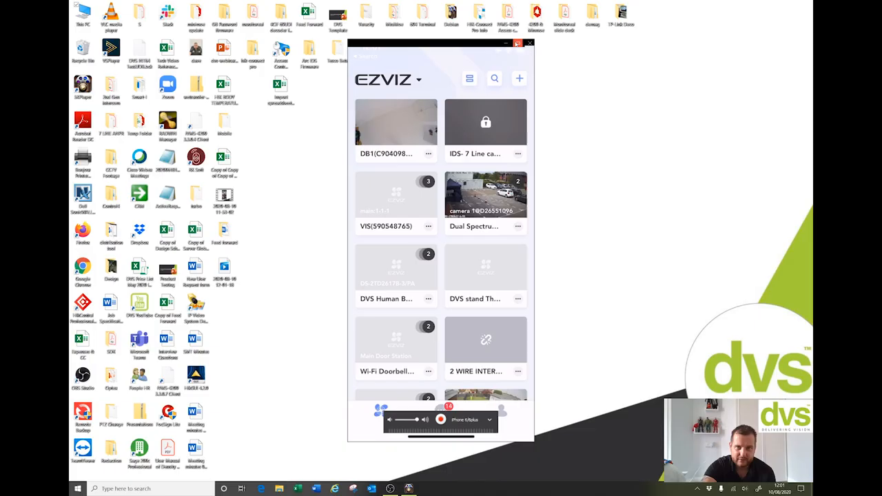
{"action": "left_click", "coordinate": [518, 78]}
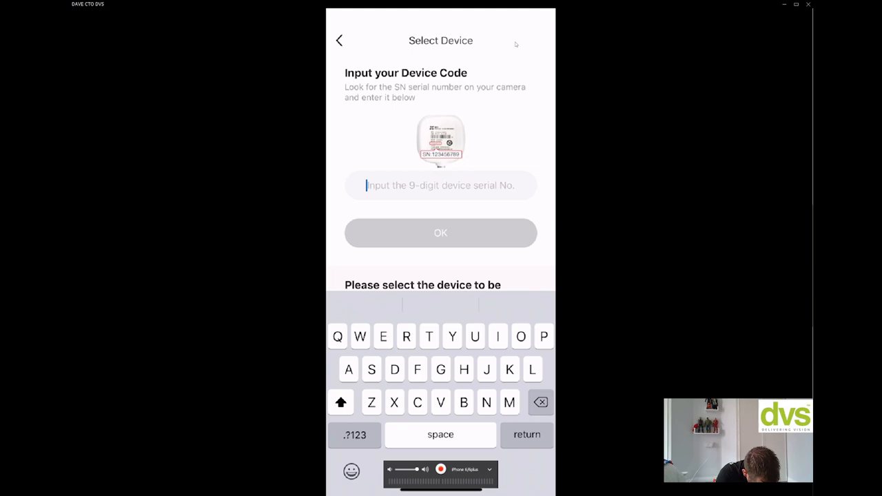
- Submit the chime's serial number and verification code to add it to the account
{"action": "left_click", "coordinate": [440, 232]}
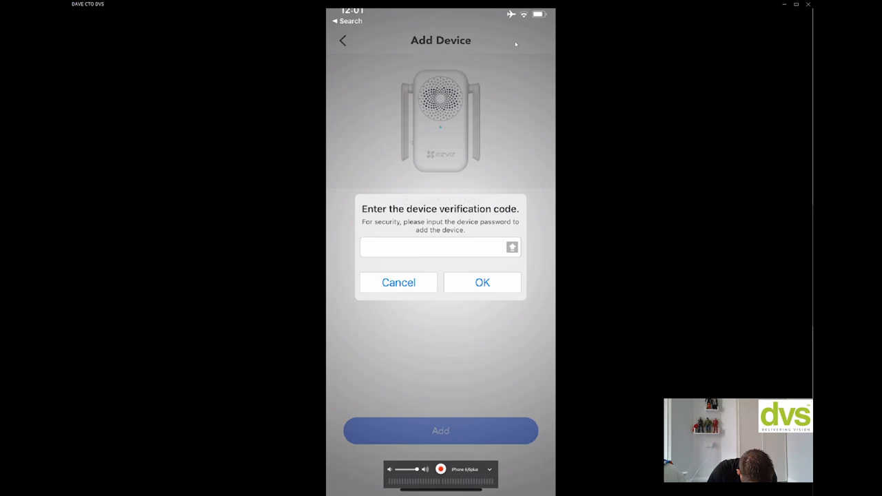
{"action": "left_click", "coordinate": [481, 282]}
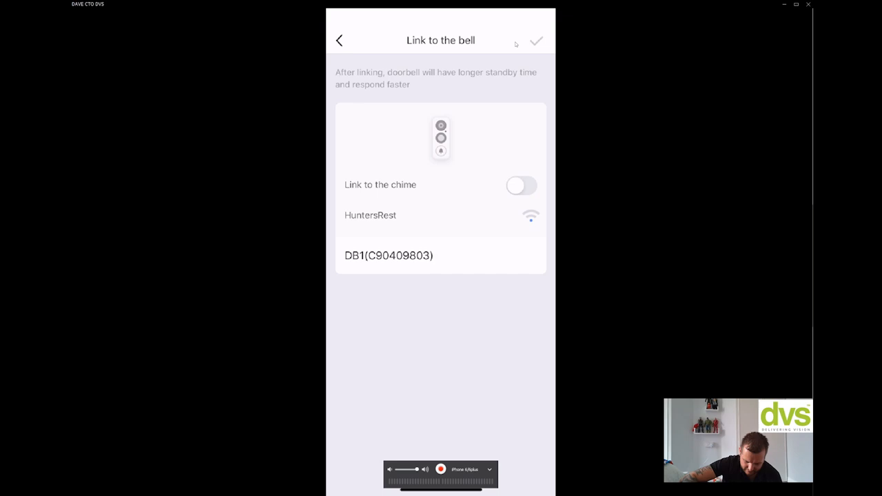
- Enable 'Link to the chime' for the DB1 doorbell and trigger a test call
{"action": "left_click", "coordinate": [521, 186]}
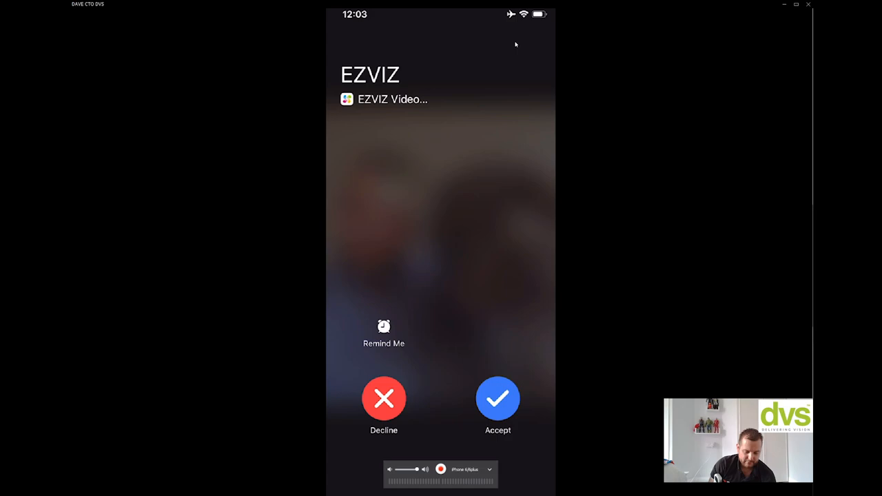
- Accept the incoming DB1 doorbell call, then hang up
{"action": "left_click", "coordinate": [497, 398]}
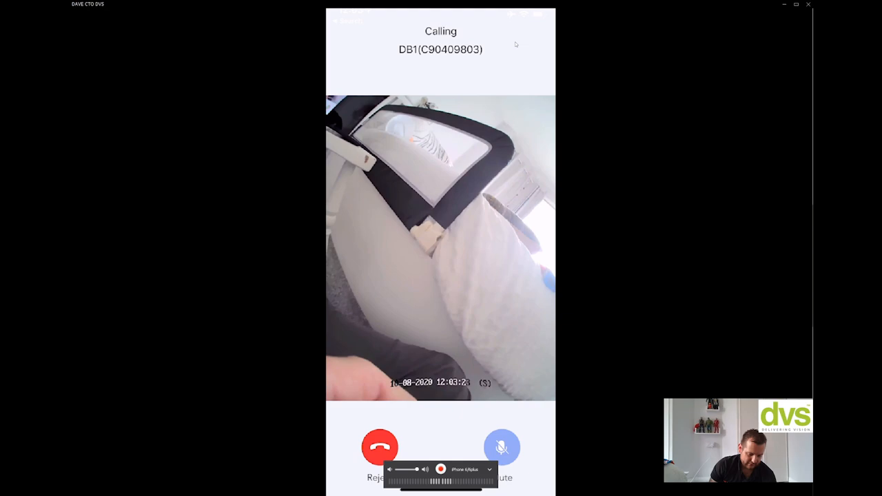
{"action": "left_click", "coordinate": [380, 446]}
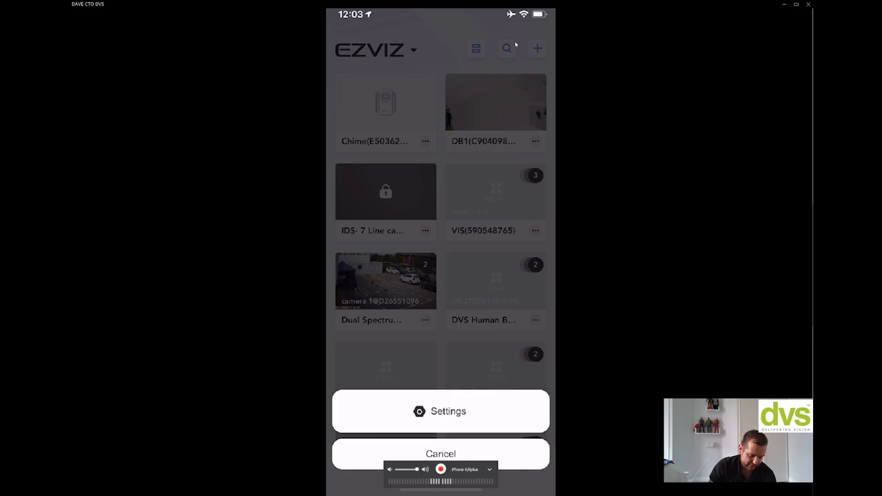
- Confirm the chime's doorbell sound stays on Sound 1, then back out to the chime page
{"action": "left_click", "coordinate": [440, 411]}
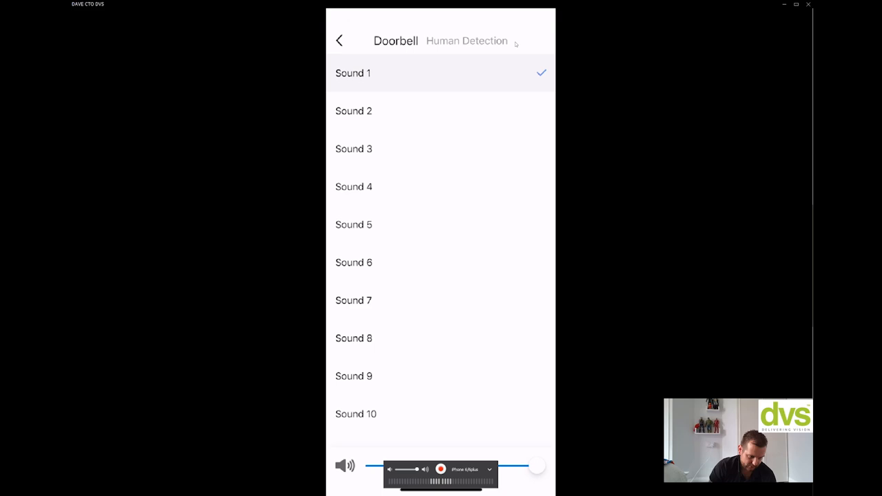
{"action": "left_click", "coordinate": [338, 40]}
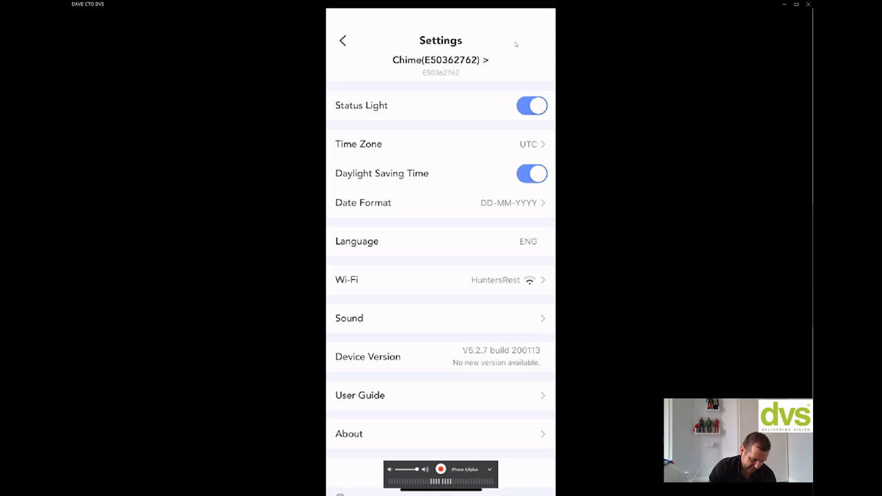
{"action": "left_click", "coordinate": [342, 40]}
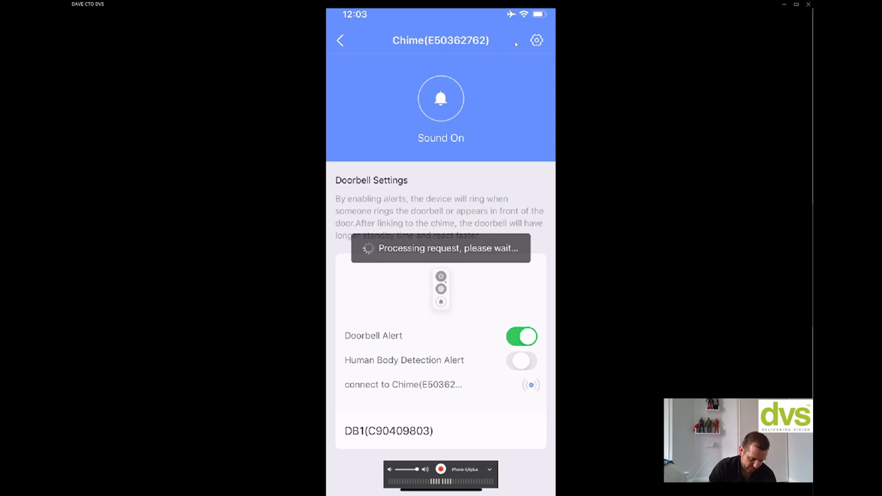
- Return to the device list and open the DB1 doorbell's live camera view
{"action": "left_click", "coordinate": [339, 40]}
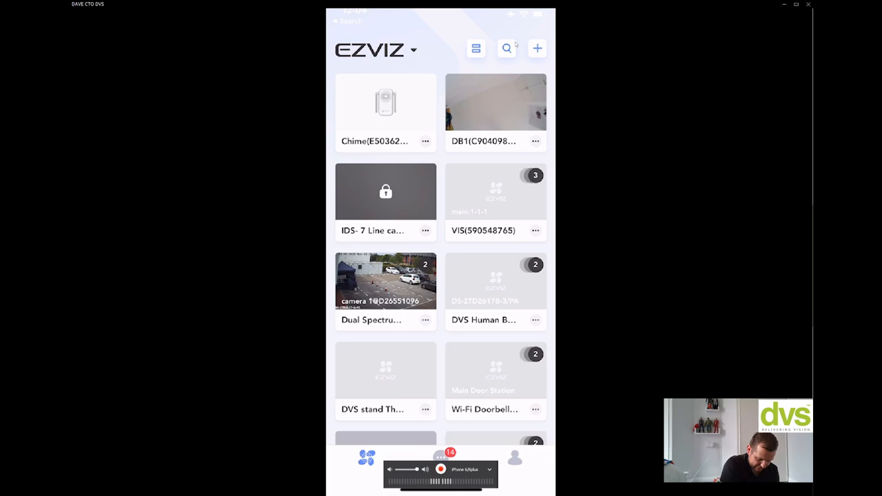
{"action": "left_click", "coordinate": [495, 102]}
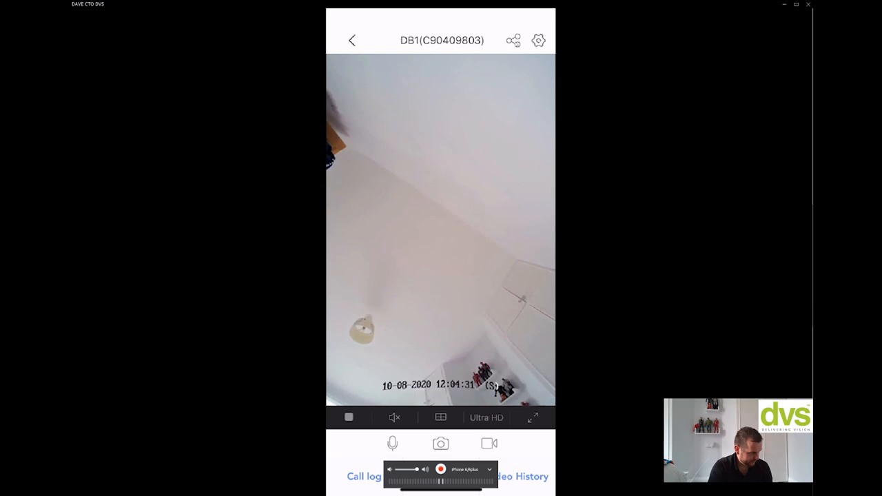